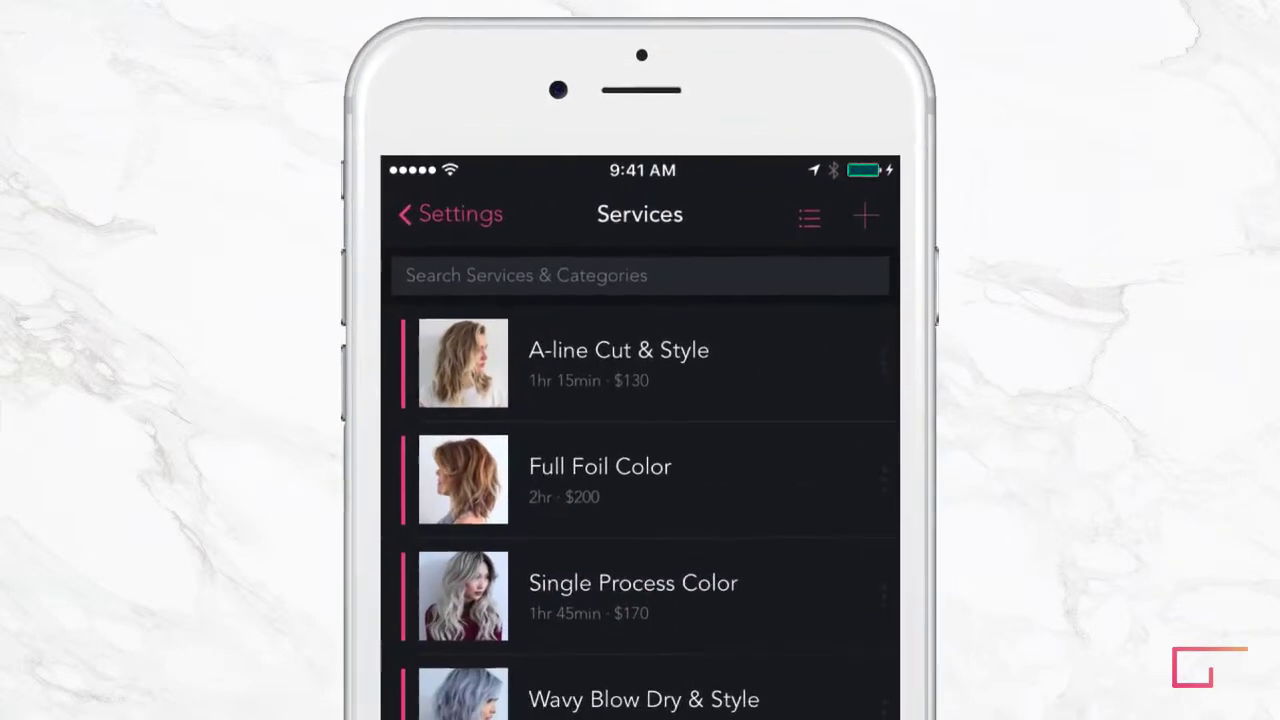
# Step: Add a service category named 'Color' and return to the services list
pyautogui.click(808, 218)
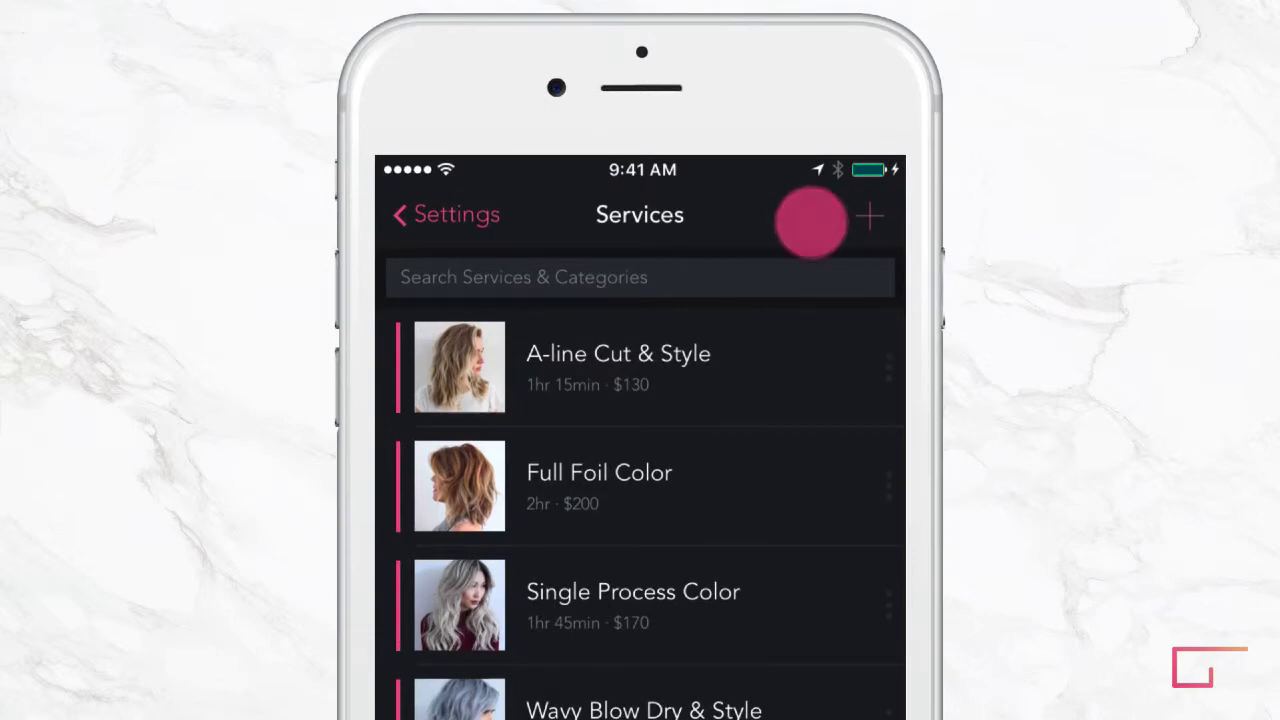
pyautogui.click(868, 216)
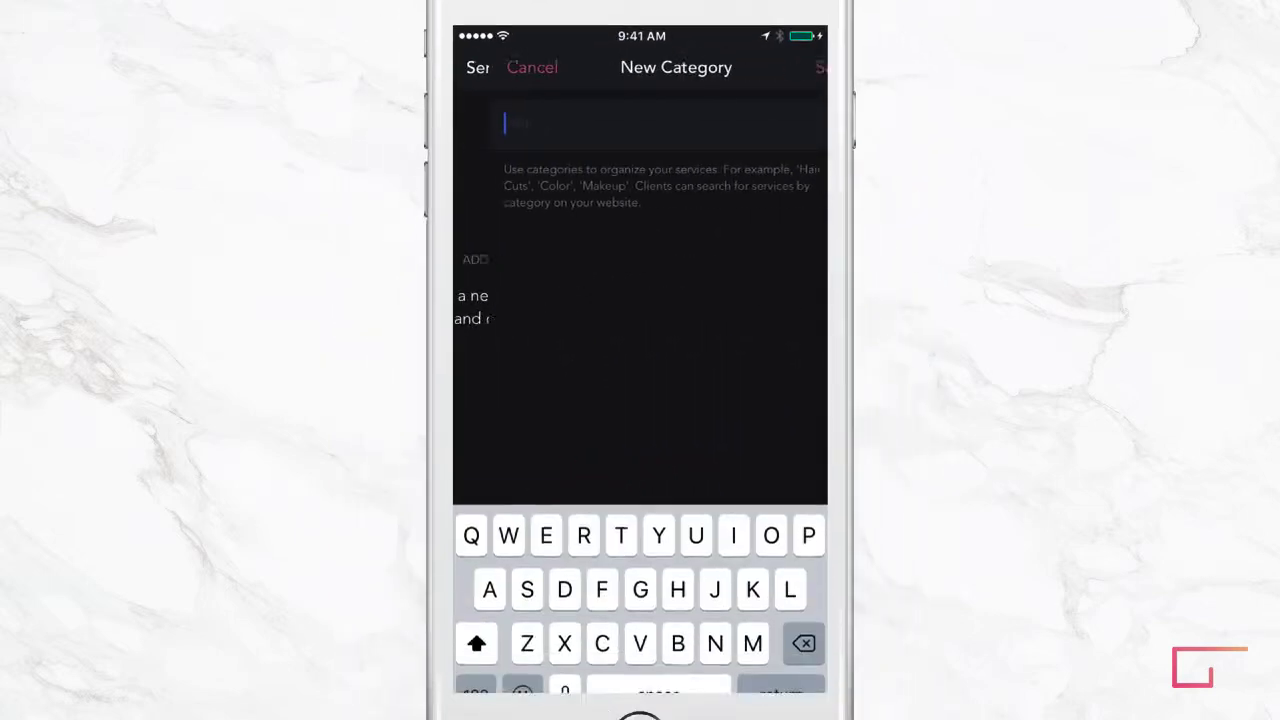
pyautogui.write('Color')
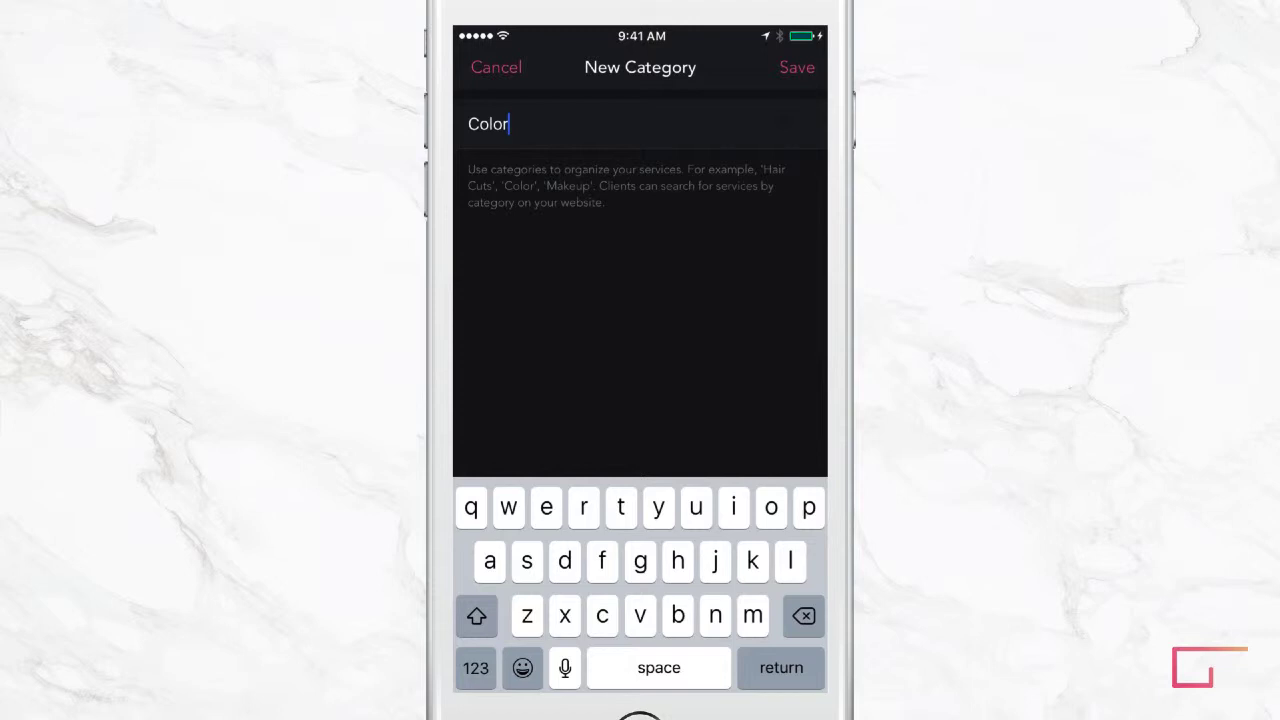
pyautogui.click(796, 68)
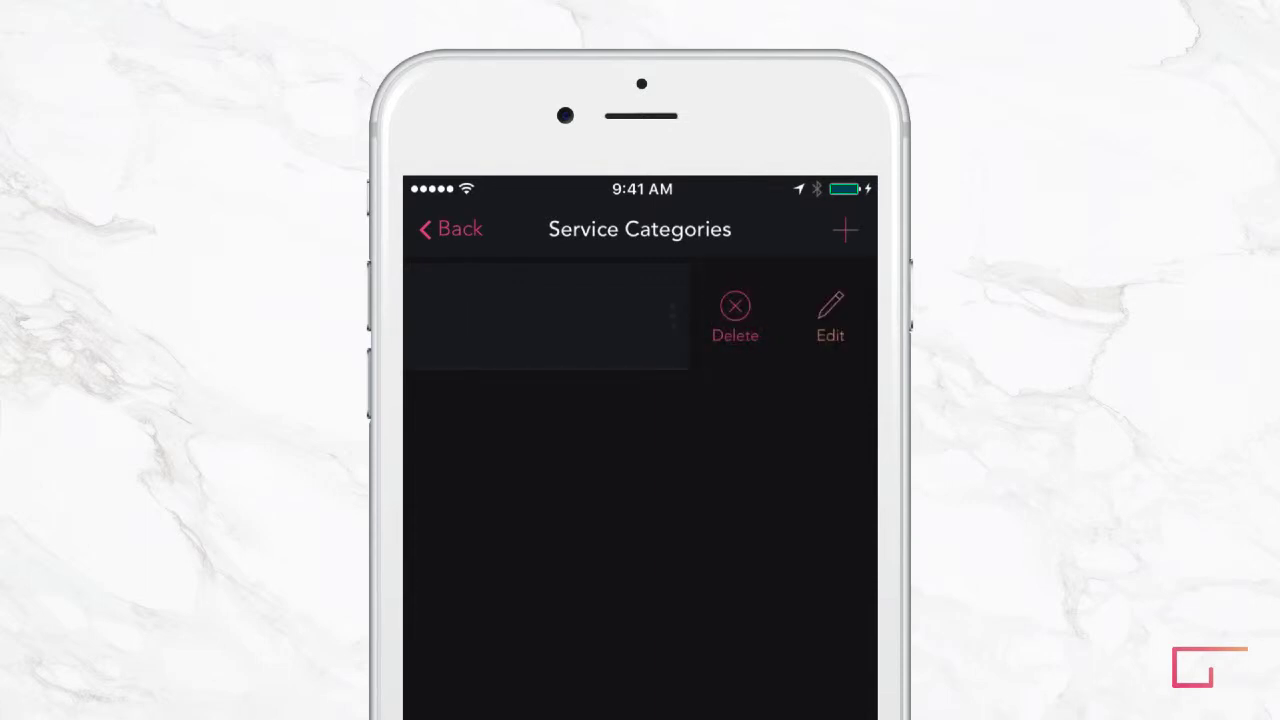
pyautogui.click(448, 228)
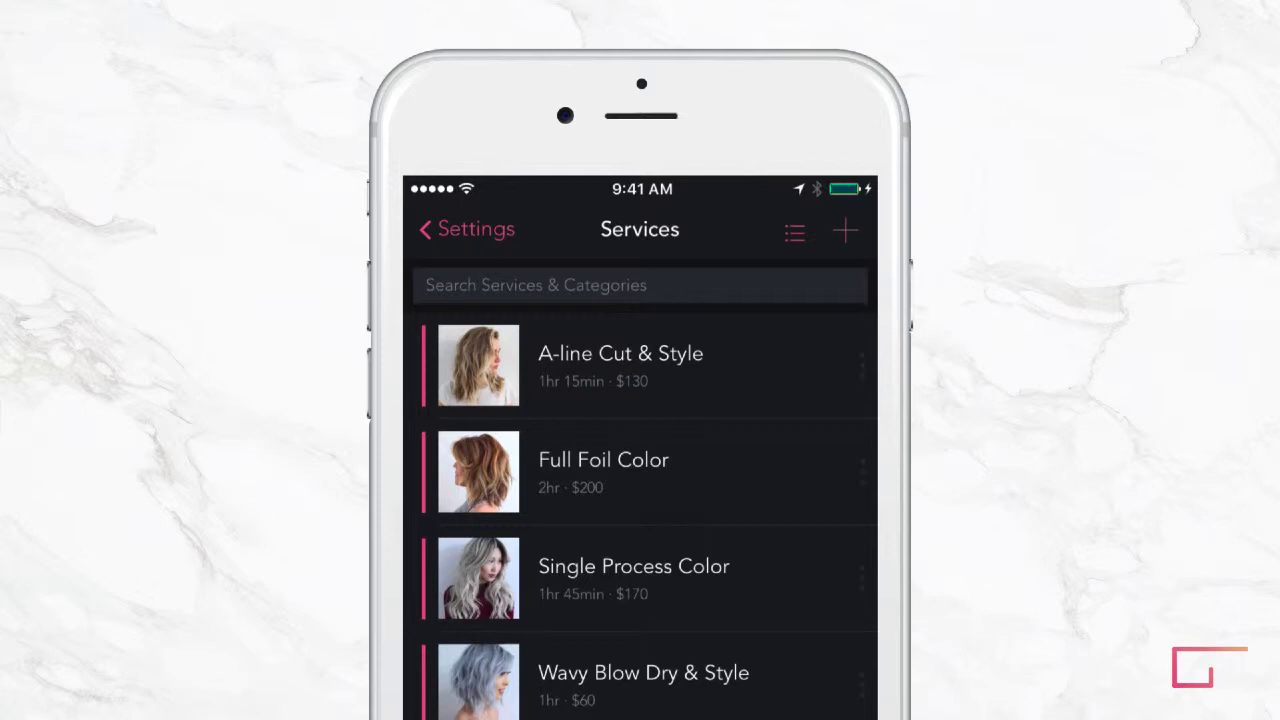
# Step: Start a new service with the palette image, named 'Partial Highlights'
pyautogui.click(844, 230)
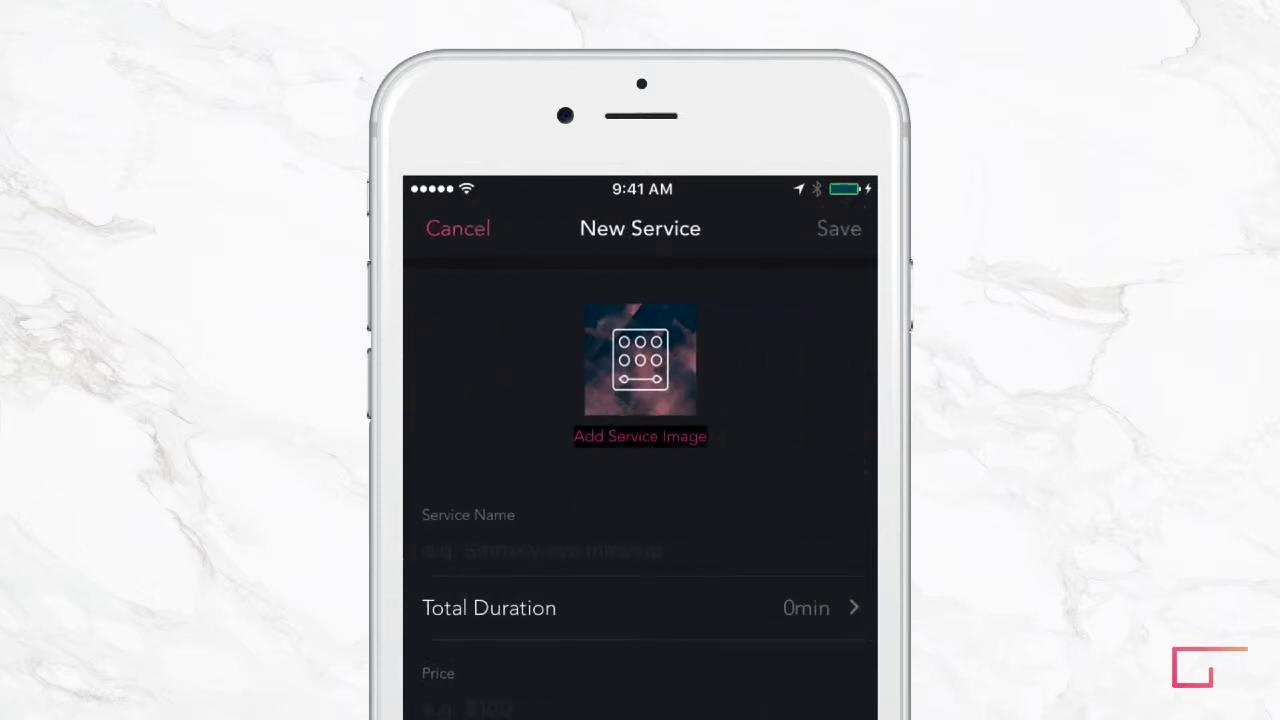
pyautogui.click(640, 360)
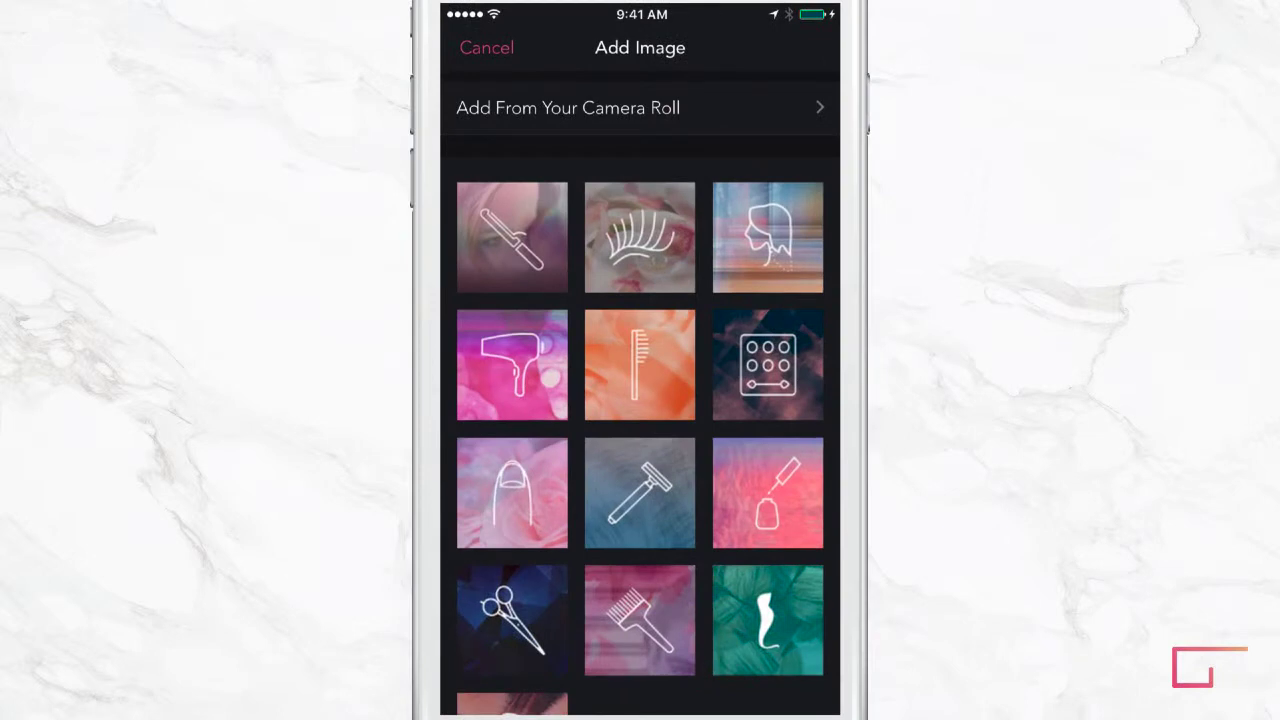
pyautogui.click(768, 364)
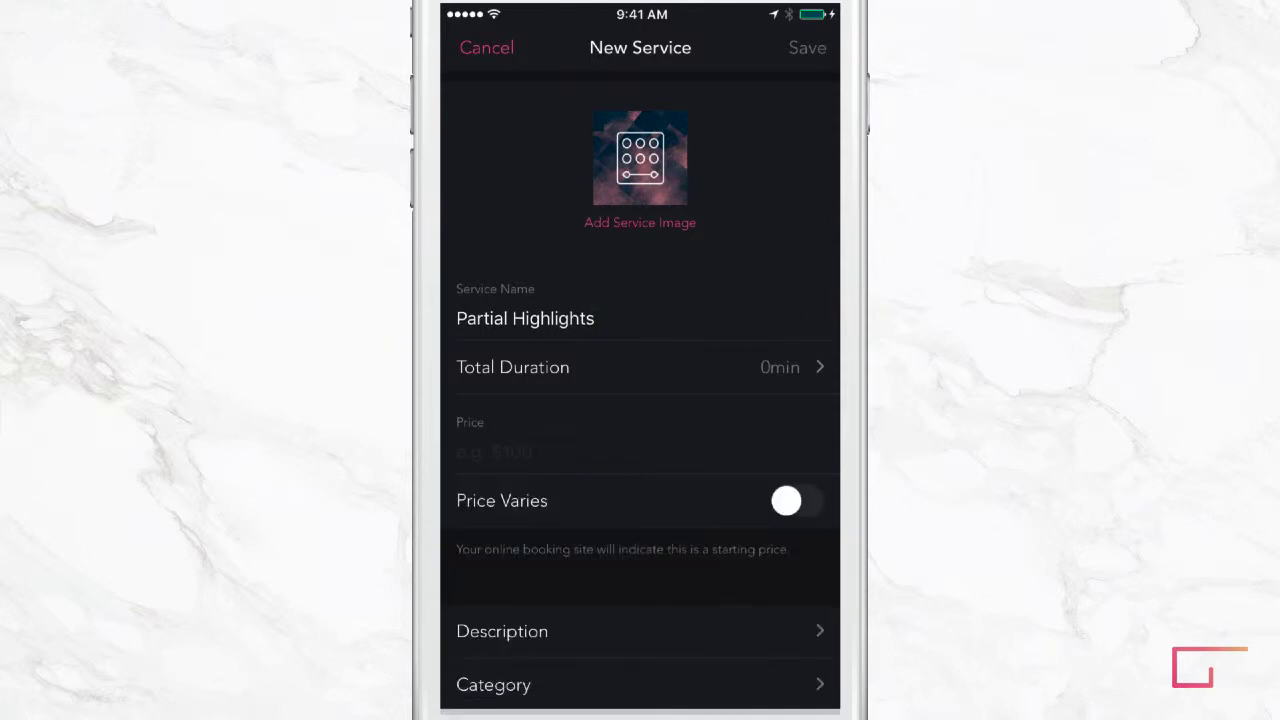
# Step: Set a 1hr 45min duration with processing time and a $150 price marked as varying
pyautogui.click(640, 368)
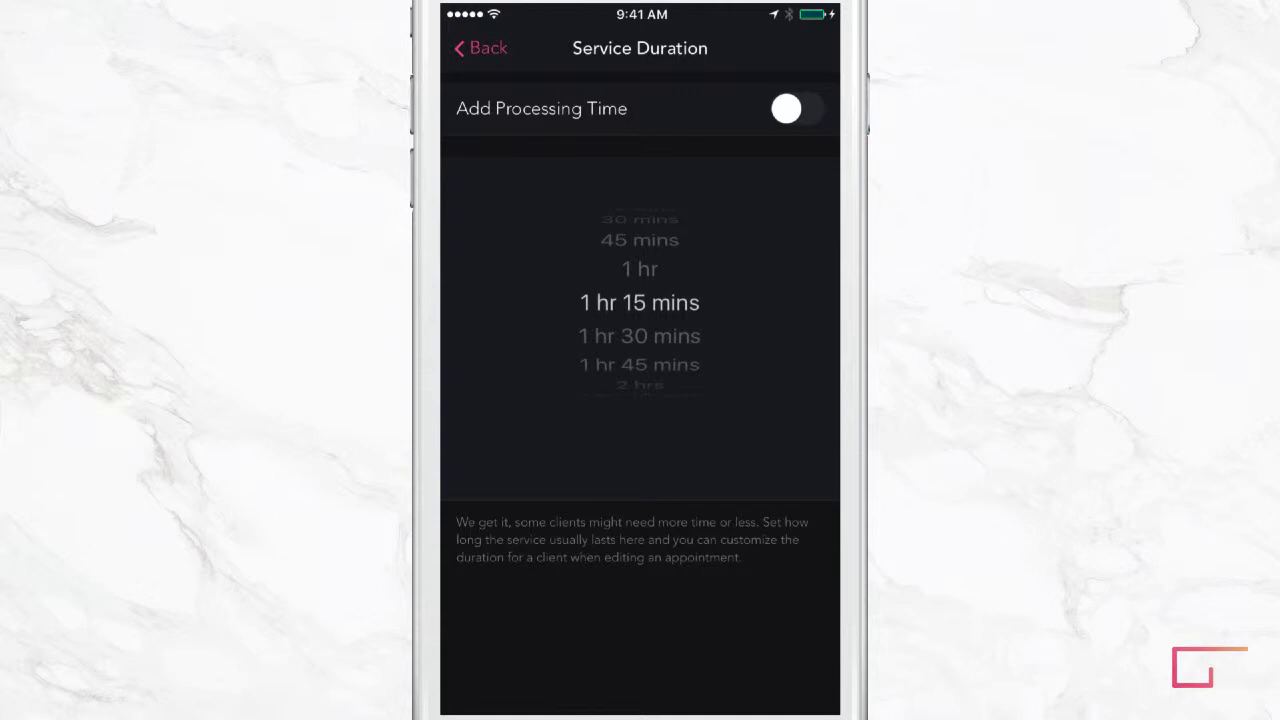
pyautogui.click(796, 108)
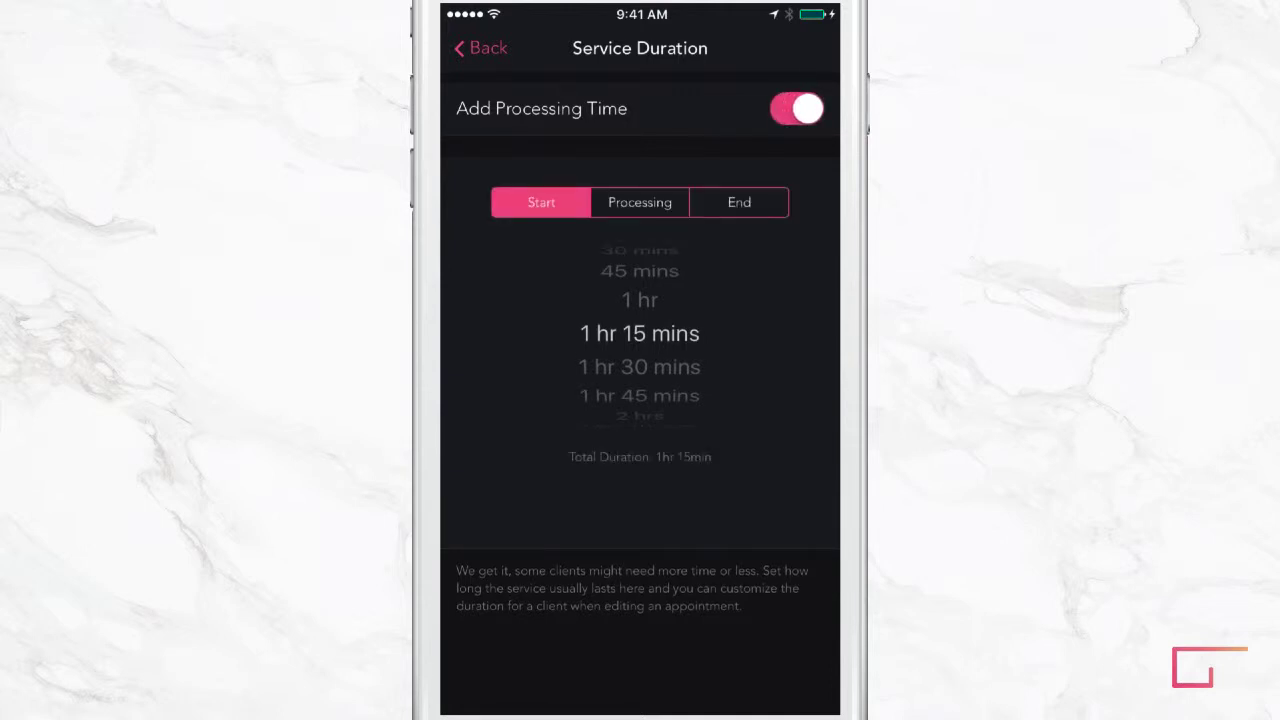
pyautogui.click(640, 202)
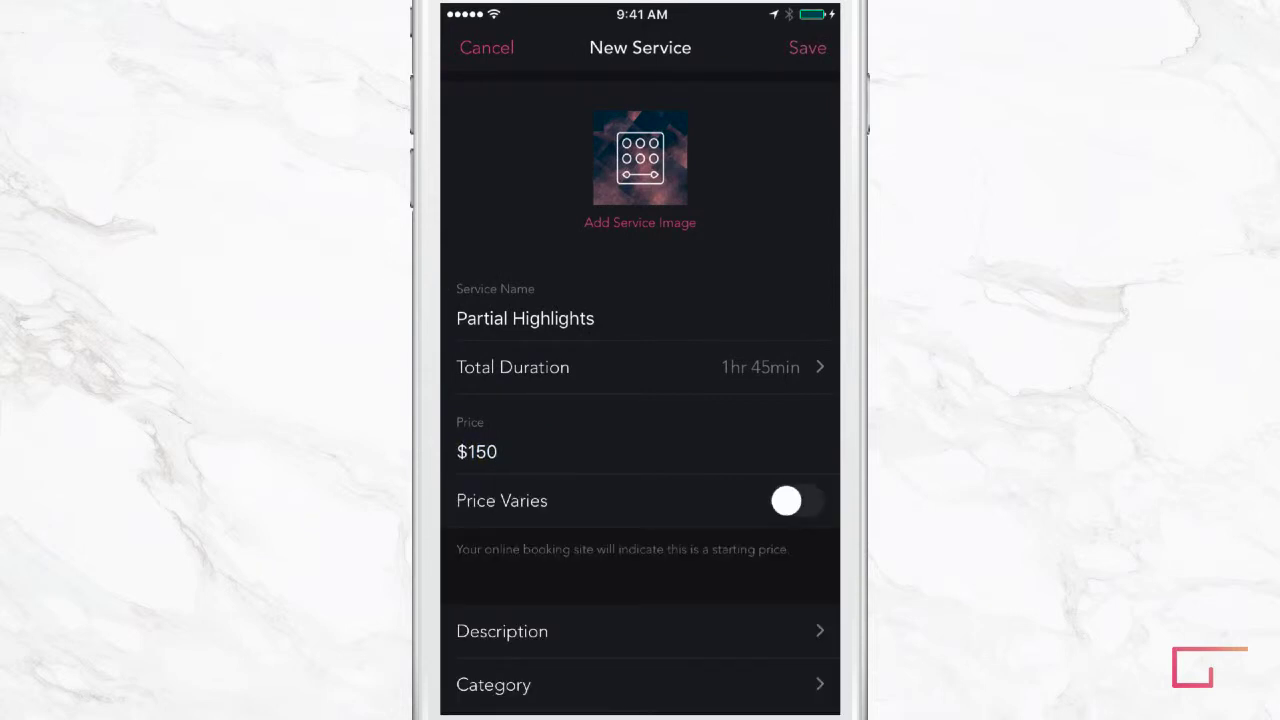
pyautogui.click(796, 500)
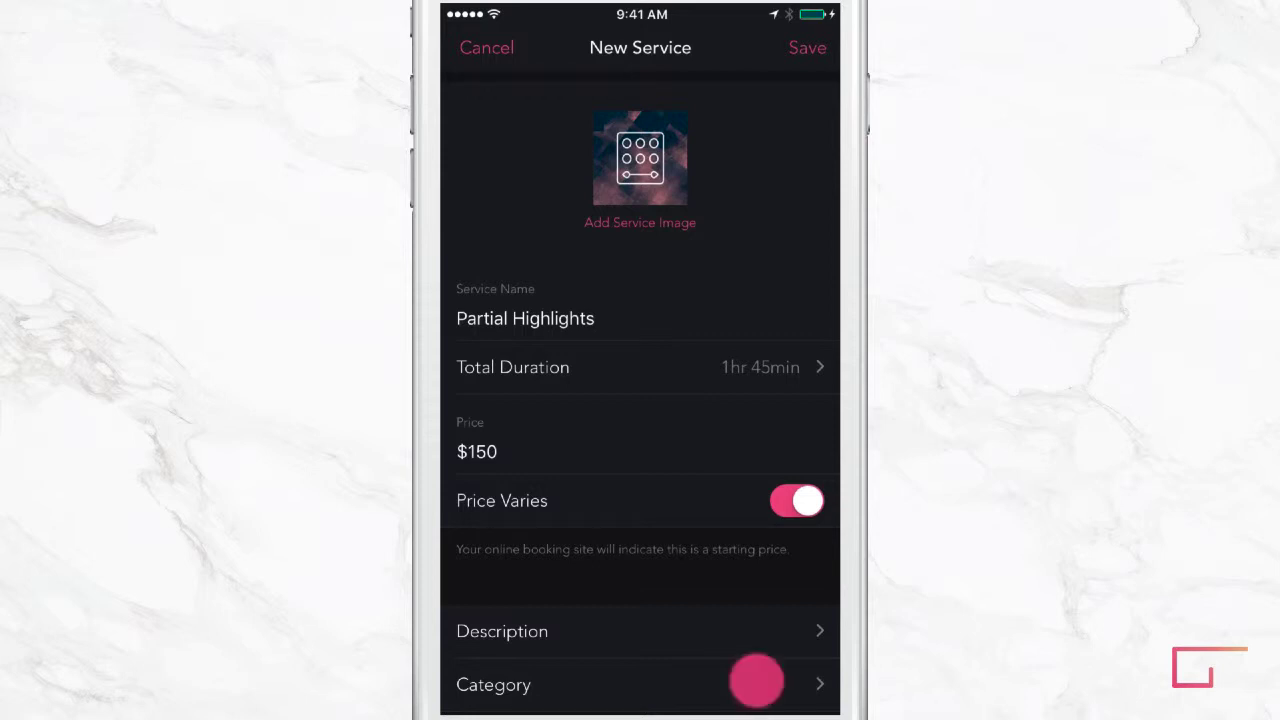
# Step: Assign the service to the Color category so it lists at $150 under Color
pyautogui.click(640, 684)
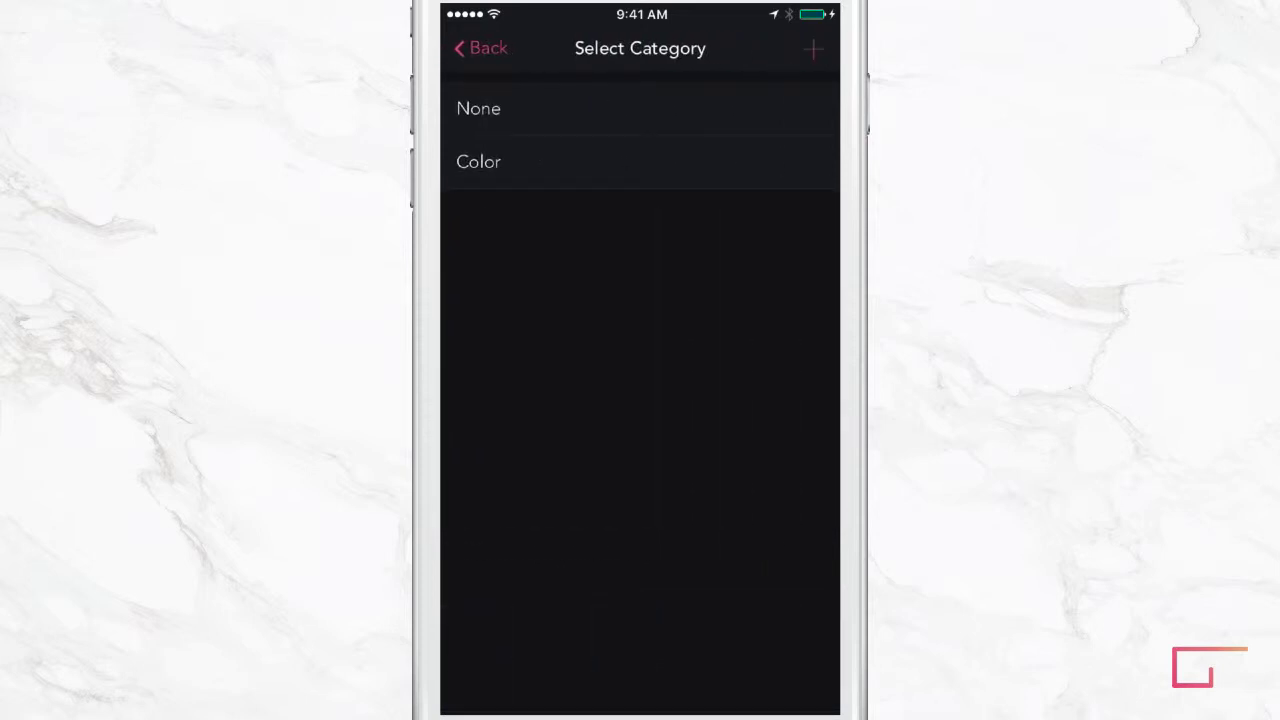
pyautogui.click(478, 160)
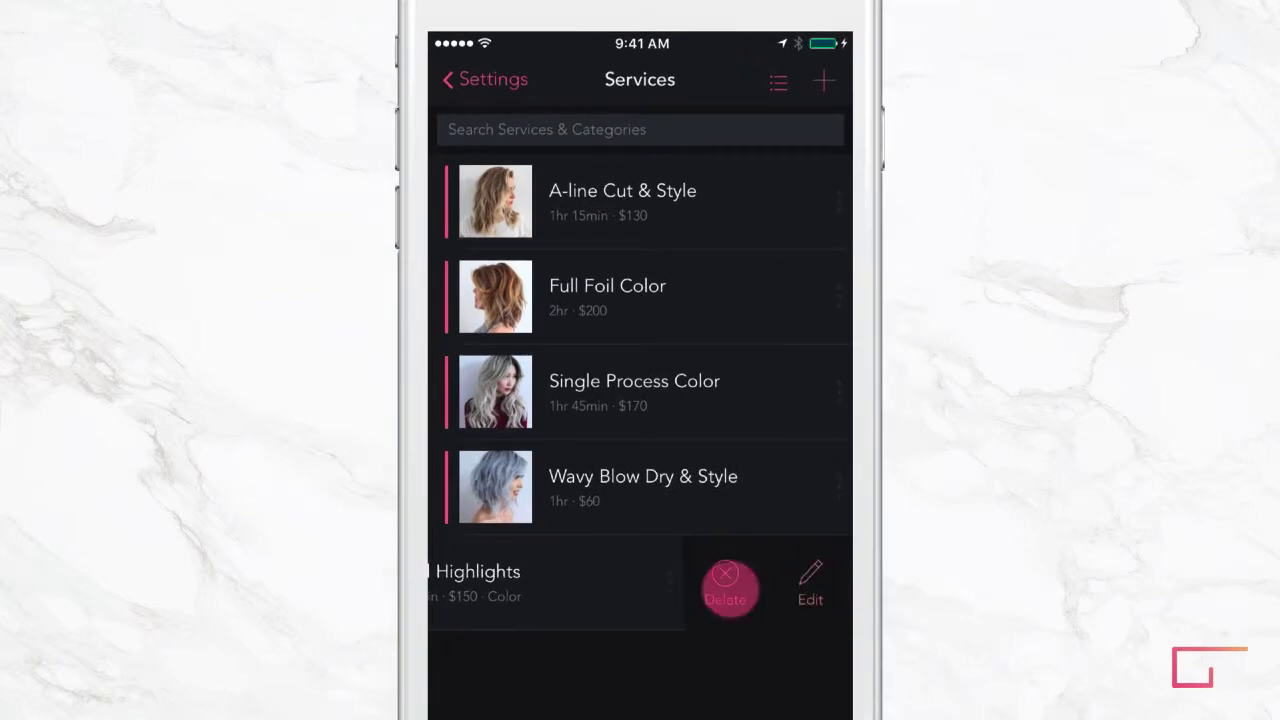
# Step: Delete the Partial Highlights service, confirm, and leave the services list
pyautogui.click(726, 584)
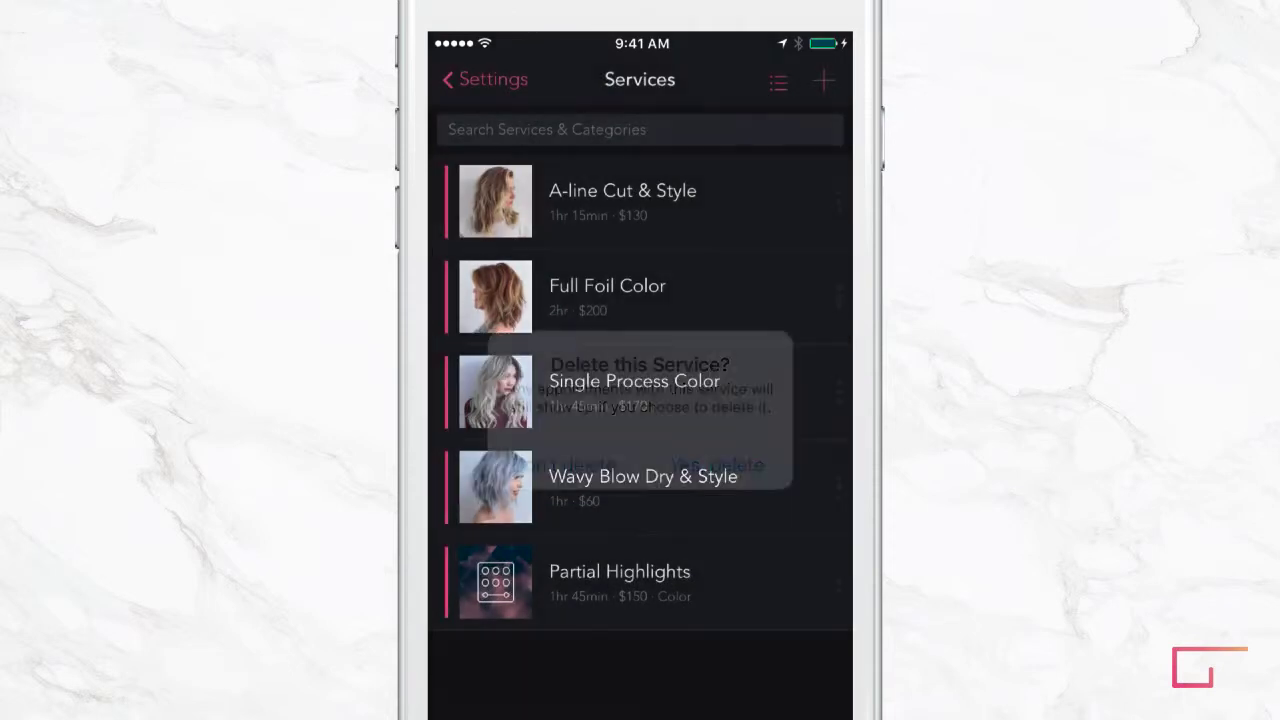
pyautogui.click(716, 464)
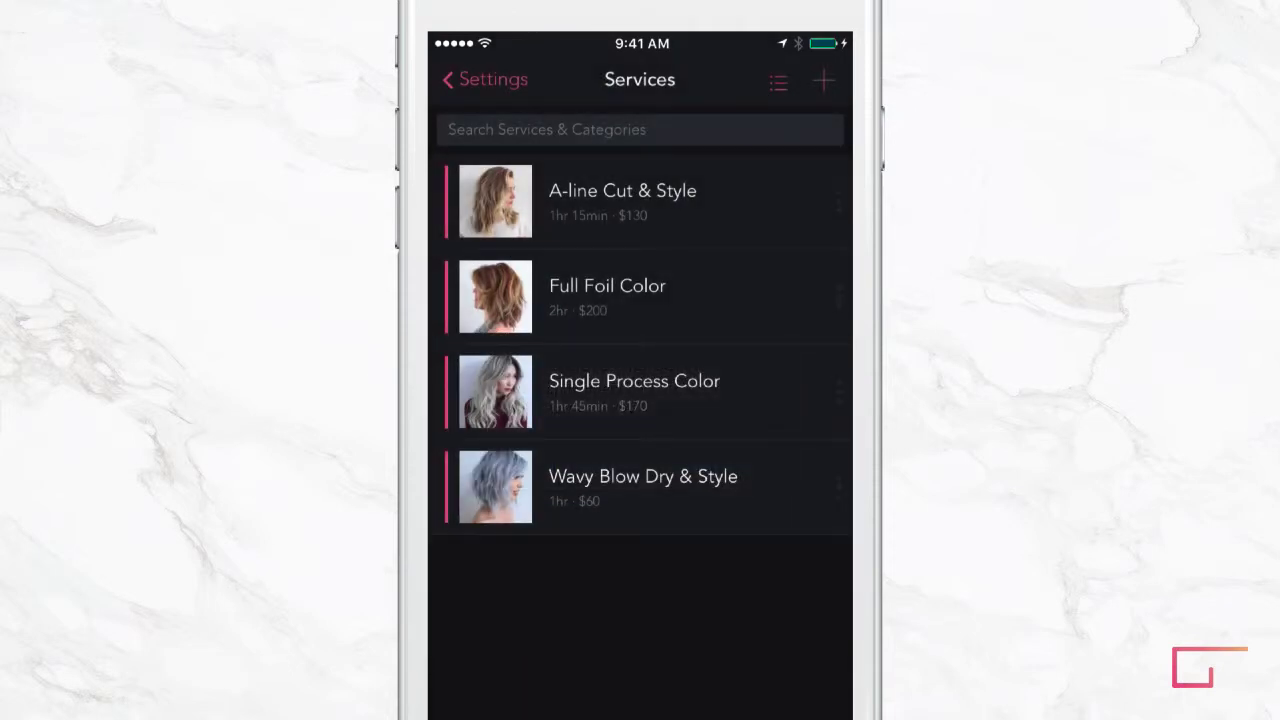
pyautogui.click(484, 80)
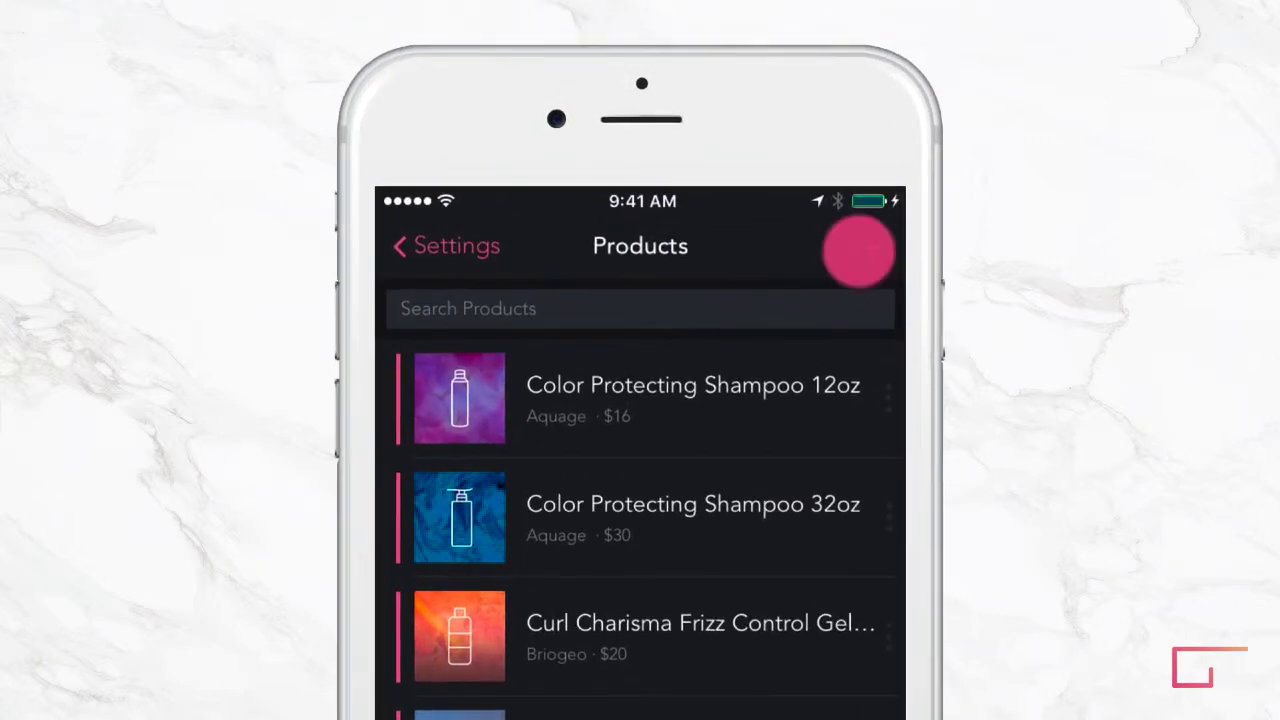
pyautogui.click(858, 252)
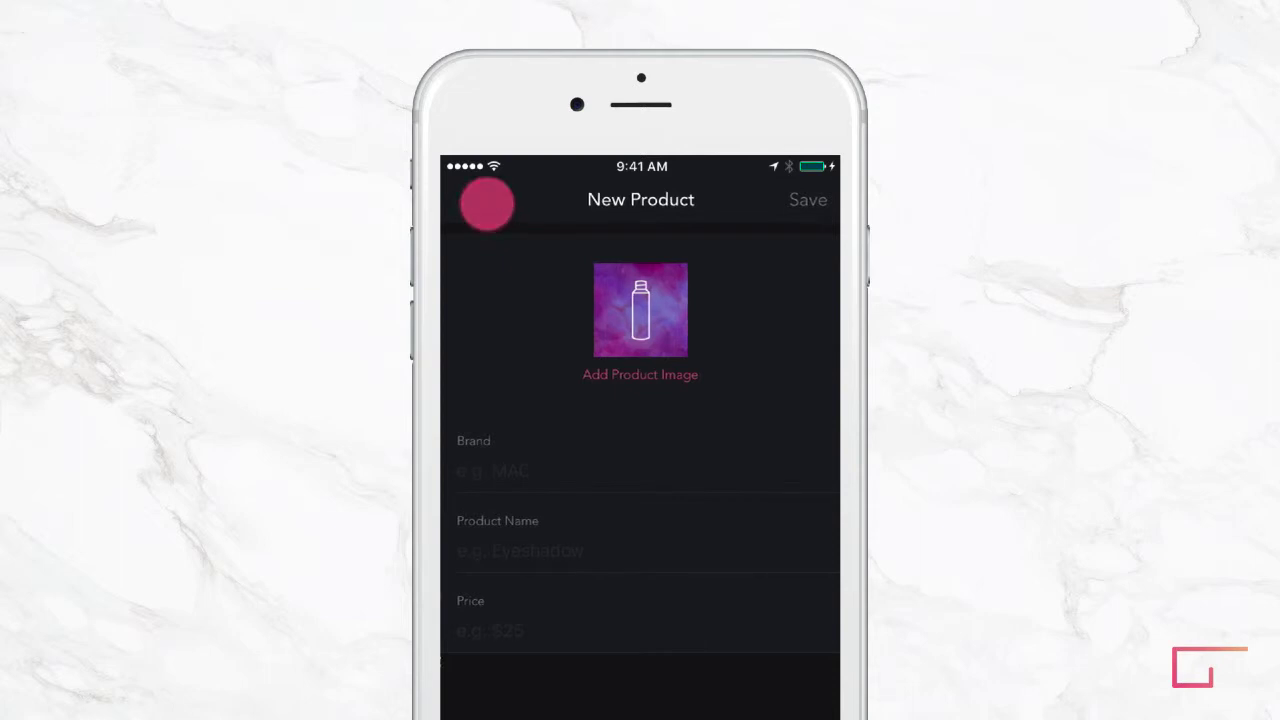
pyautogui.click(488, 200)
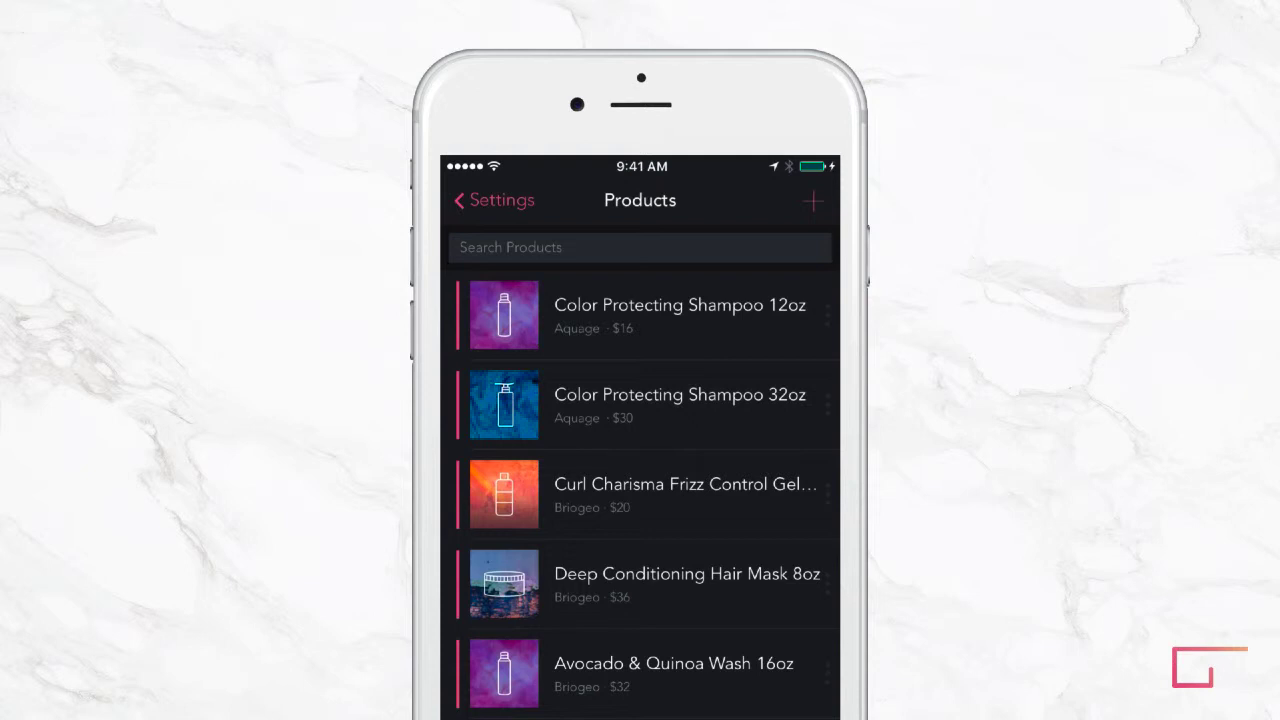
pyautogui.click(492, 200)
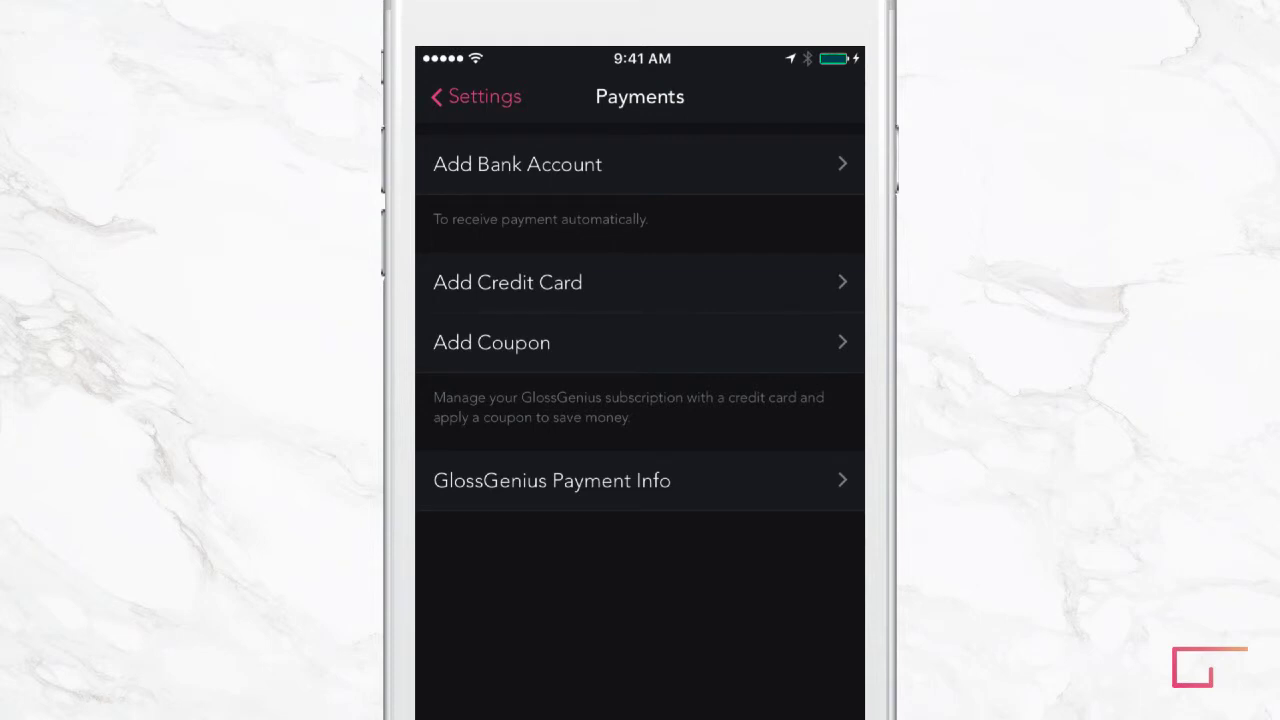
# Step: Review the Add Bank Account form and leave it without saving
pyautogui.click(692, 164)
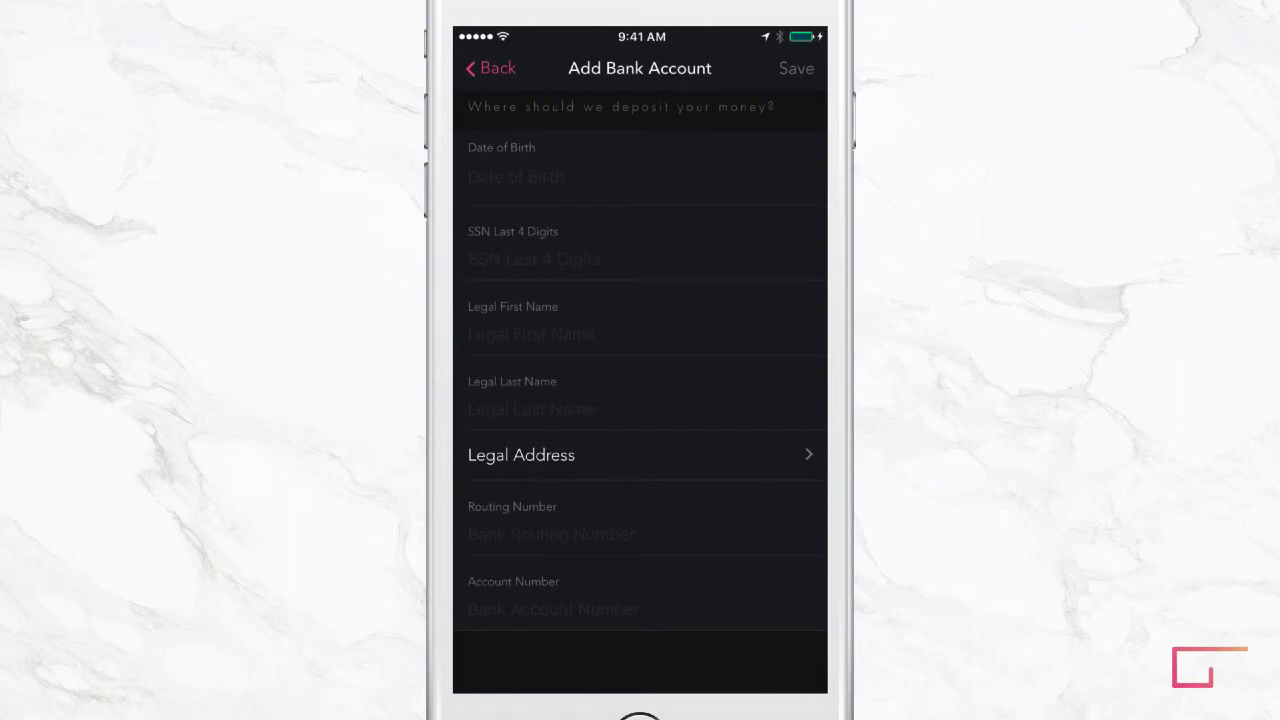
pyautogui.click(490, 68)
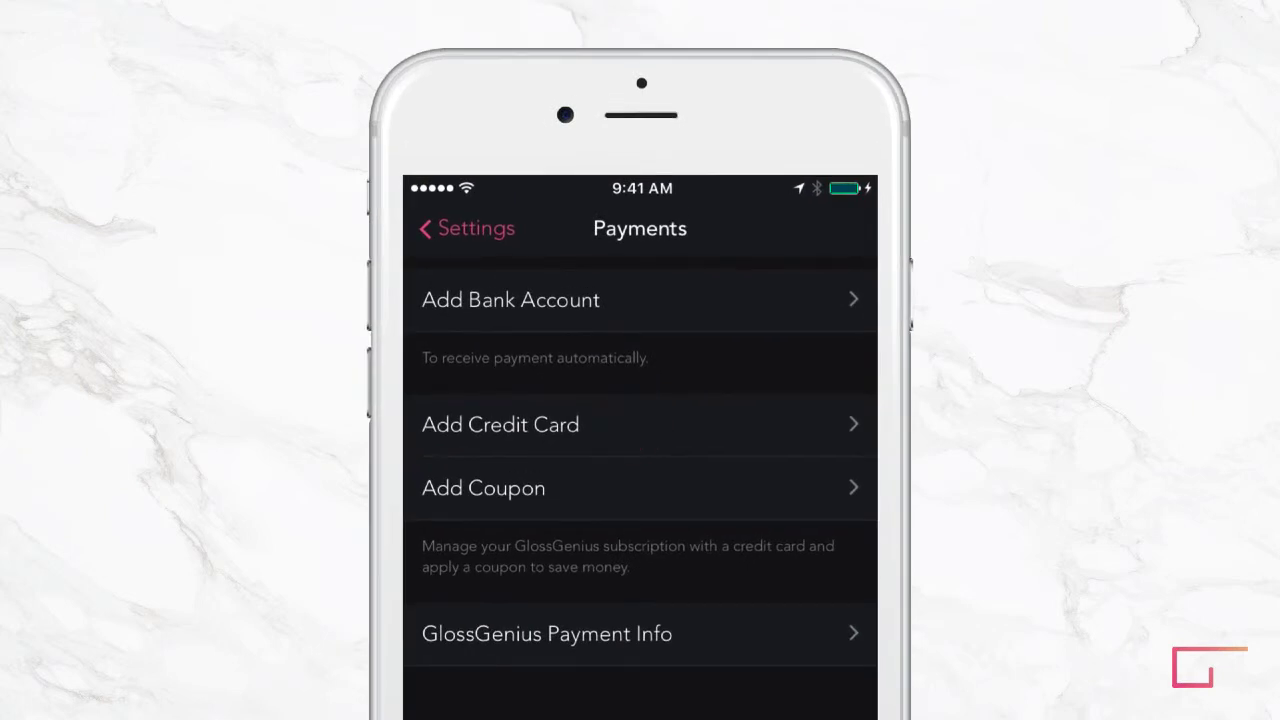
# Step: Go back to the main Settings menu and scroll through its options
pyautogui.click(464, 228)
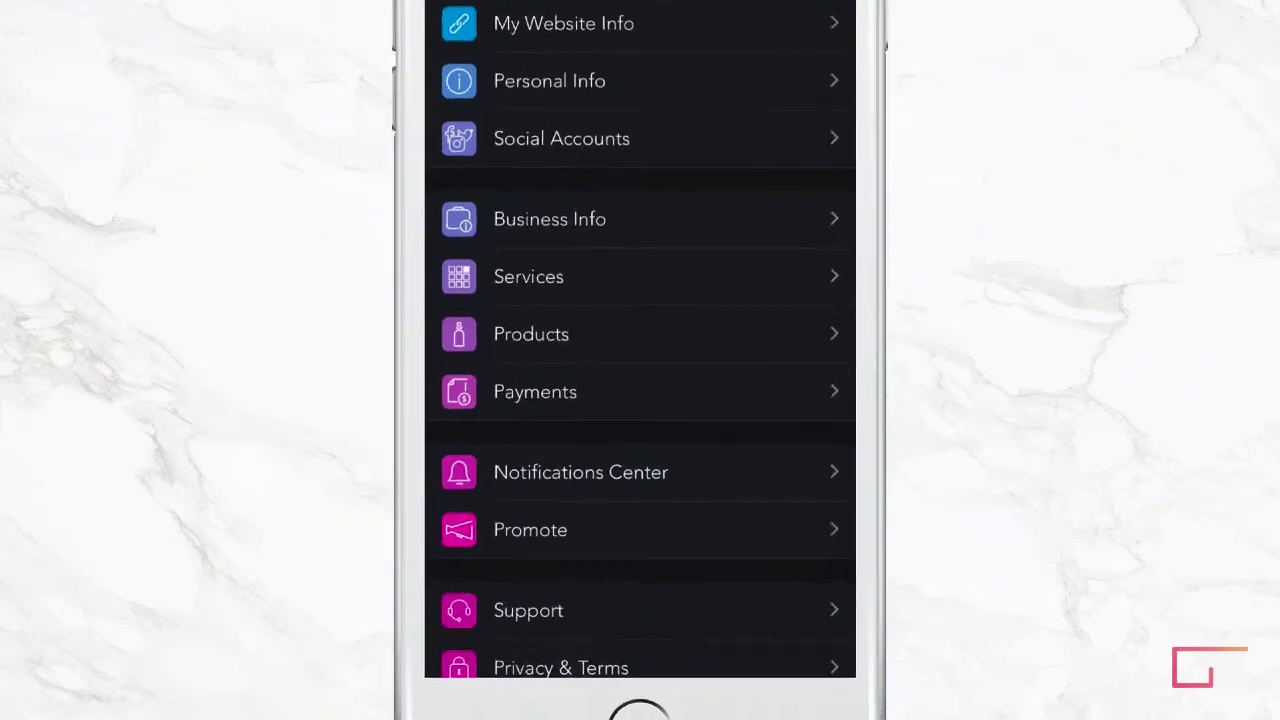
pyautogui.scroll(3)
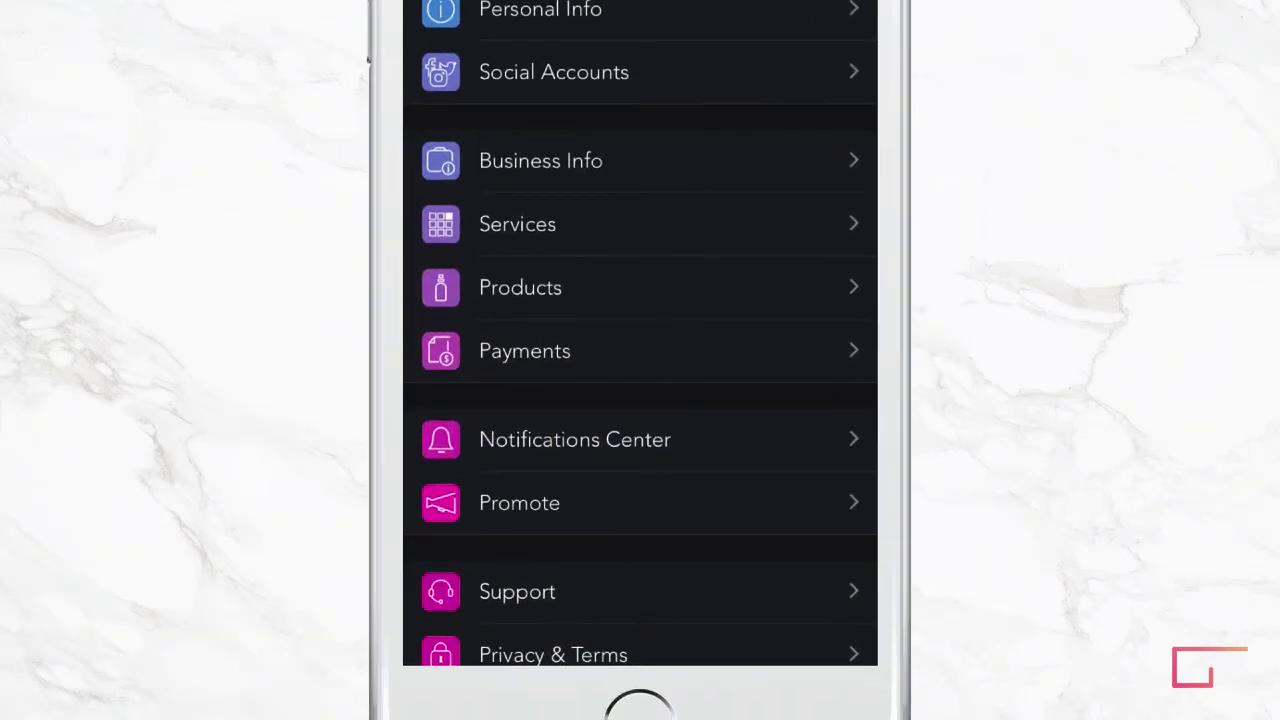